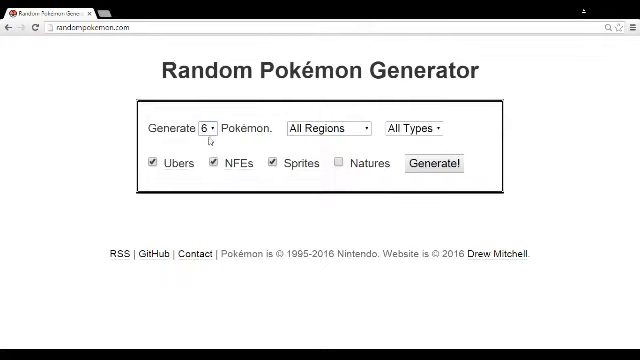
# Generate one random Pokémon with Ubers excluded from the pool.
pyautogui.click(208, 128)
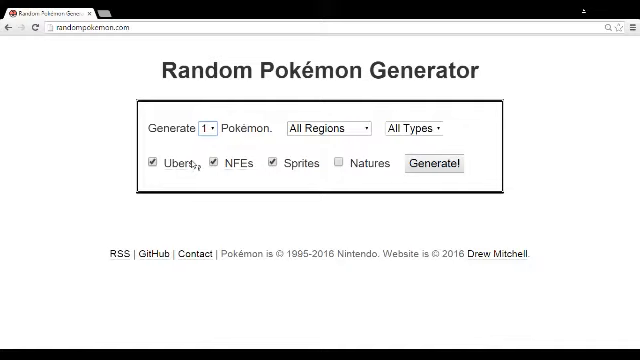
pyautogui.click(148, 162)
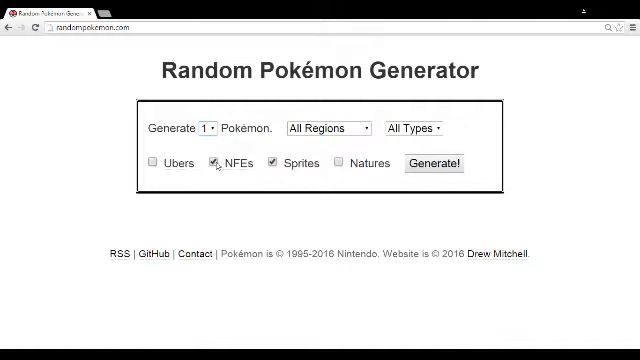
pyautogui.click(212, 164)
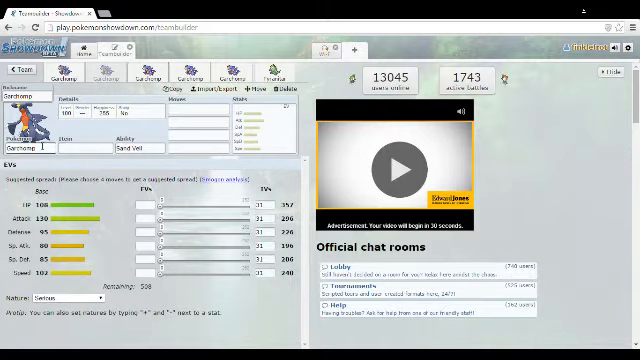
pyautogui.click(44, 96)
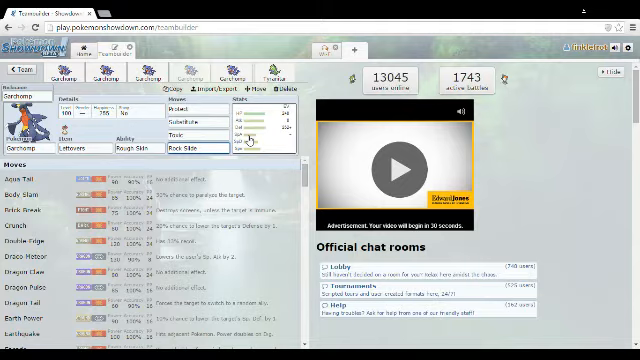
# Choose a move for the Garchomp set from its learnset.
pyautogui.click(200, 130)
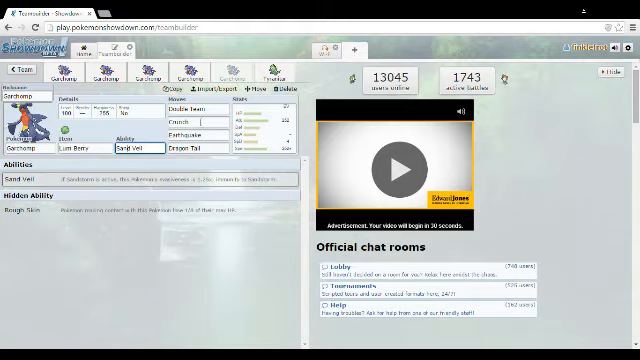
# Begin selecting the next move for the Rough Skin Garchomp set.
pyautogui.click(190, 108)
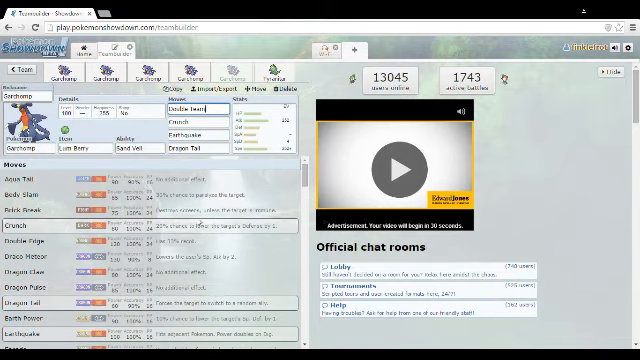